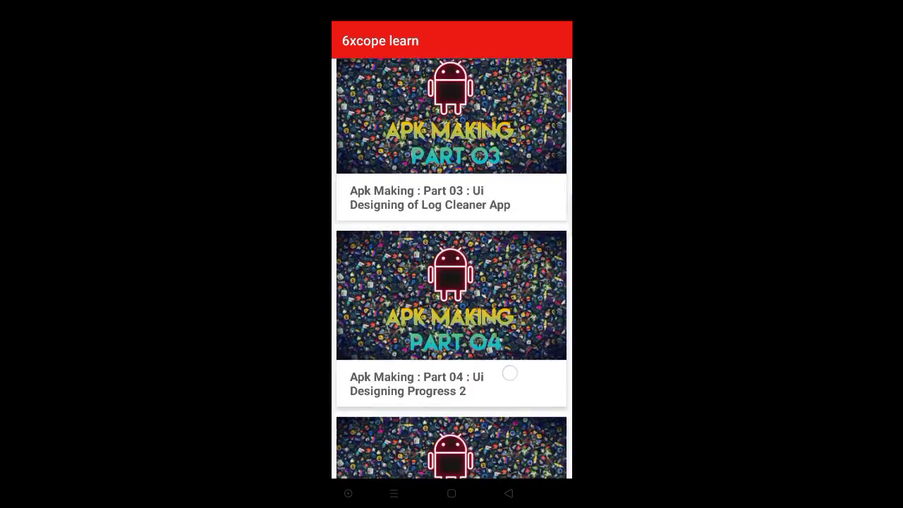
# Step: Scroll through the 6xcope learn course list to find 'Apk Making : Part 01 : Basics About App'
pyautogui.scroll(-3)
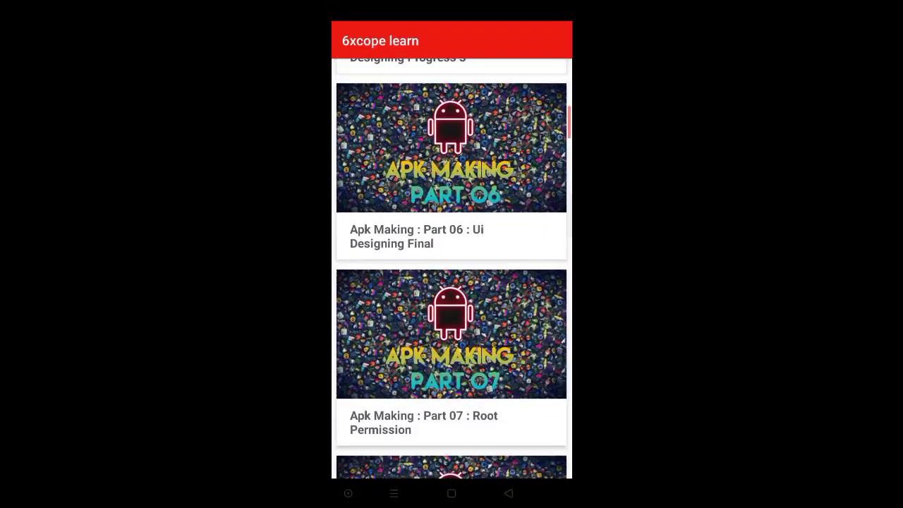
pyautogui.scroll(-3)
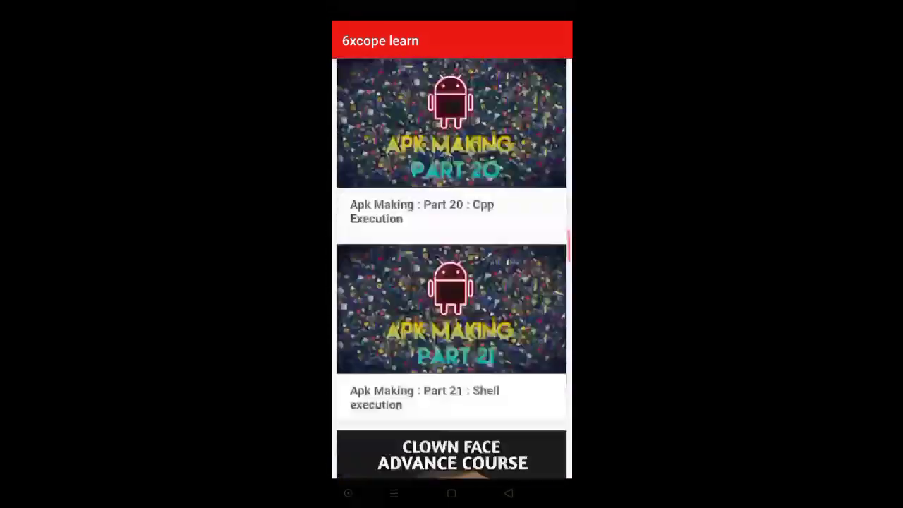
pyautogui.scroll(3)
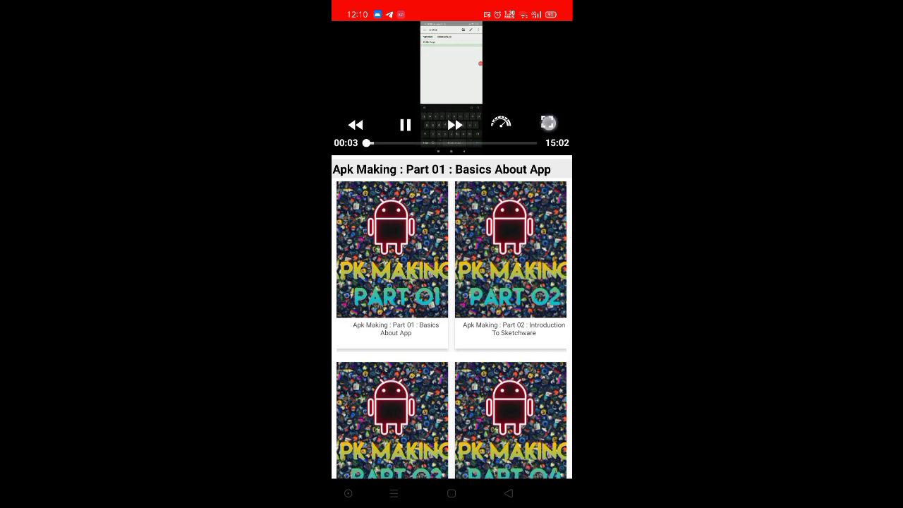
# Step: Leave the Part 01 video player and bring up Airtable's home screen of bases
pyautogui.click(501, 123)
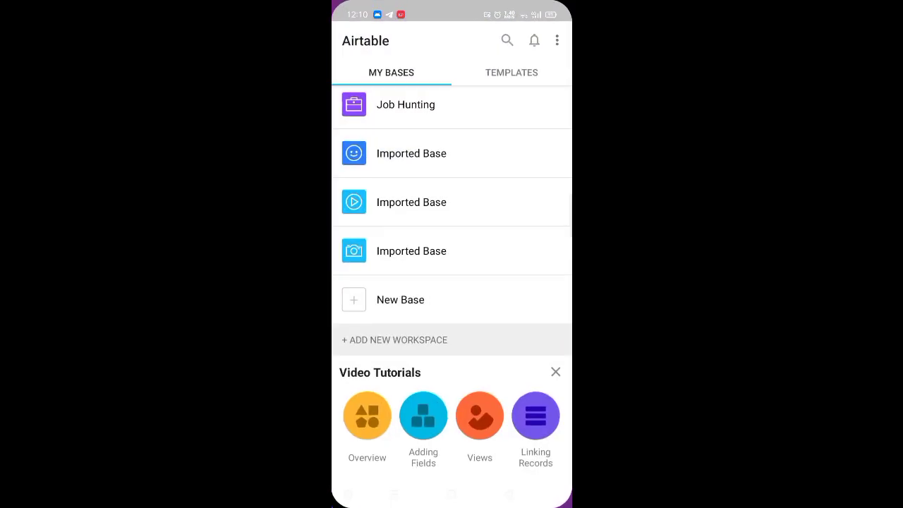
# Step: Scroll My Bases and open the play-icon Imported Base holding tutorial video records
pyautogui.scroll(-3)
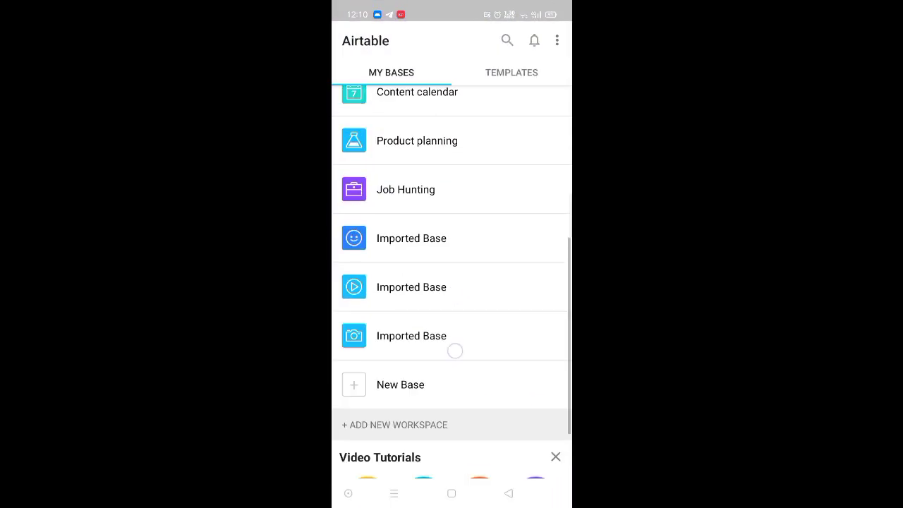
pyautogui.scroll(-3)
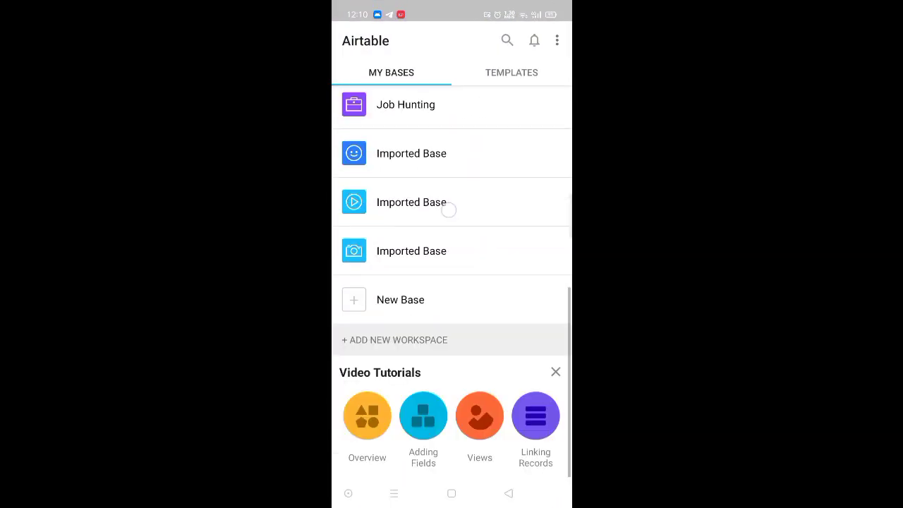
pyautogui.click(411, 202)
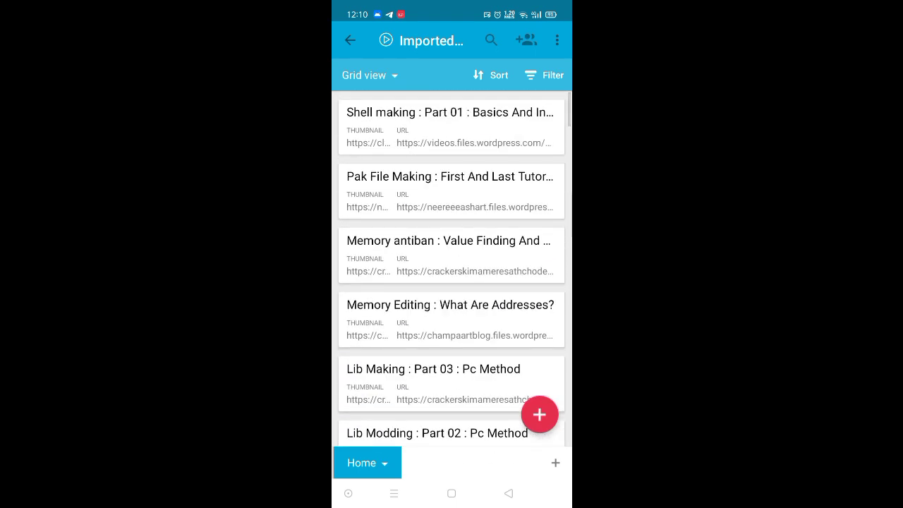
pyautogui.click(450, 125)
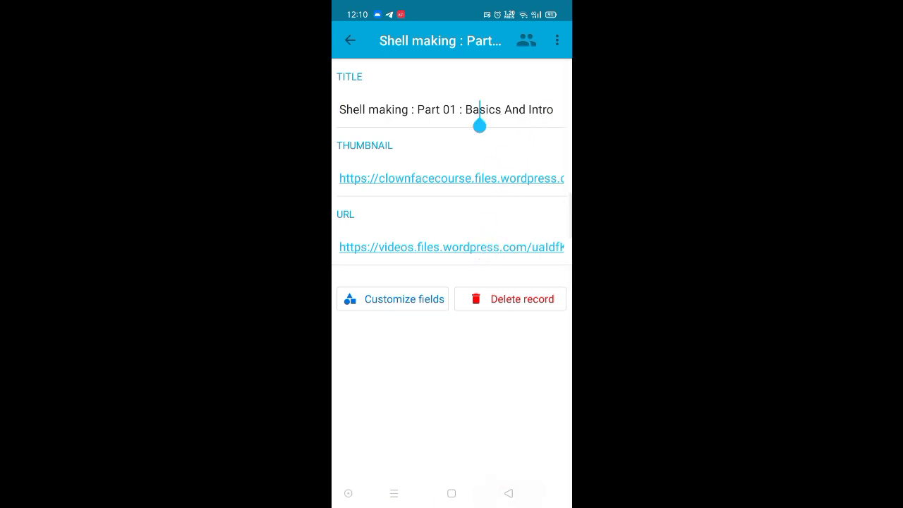
pyautogui.click(350, 40)
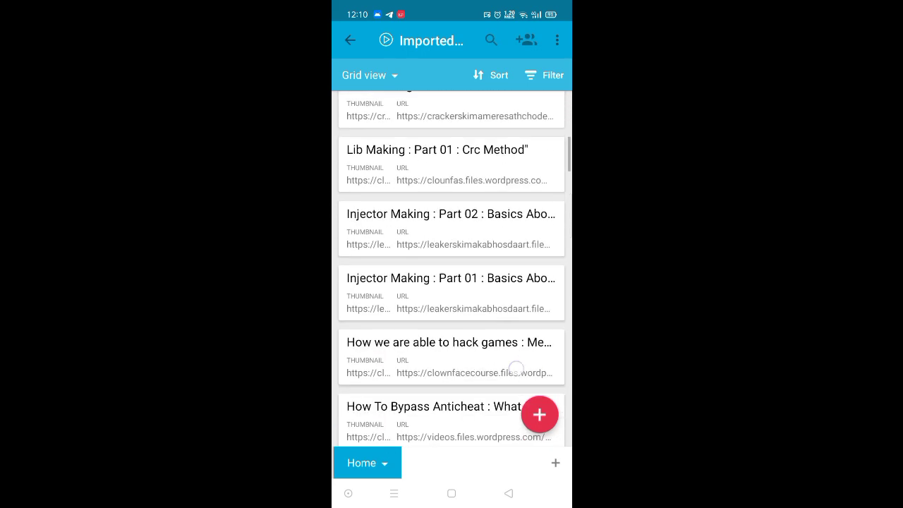
pyautogui.scroll(-3)
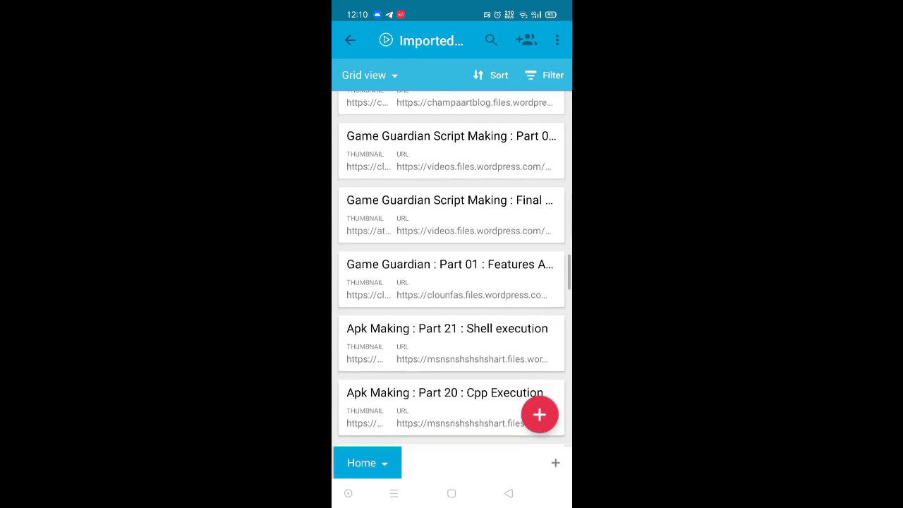